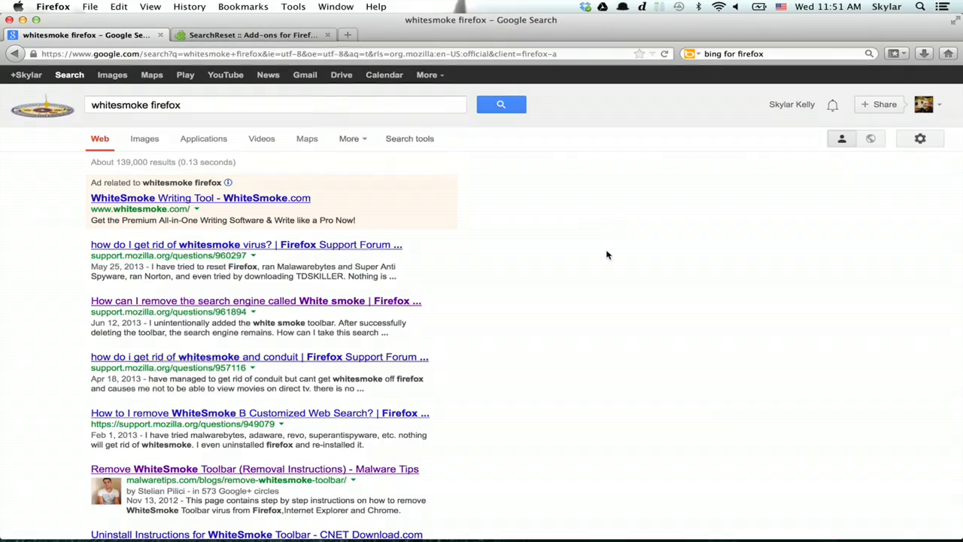
- Show the installed Extensions list in the Add-ons Manager, including Bing Search for Firefox
left_click(254, 35)
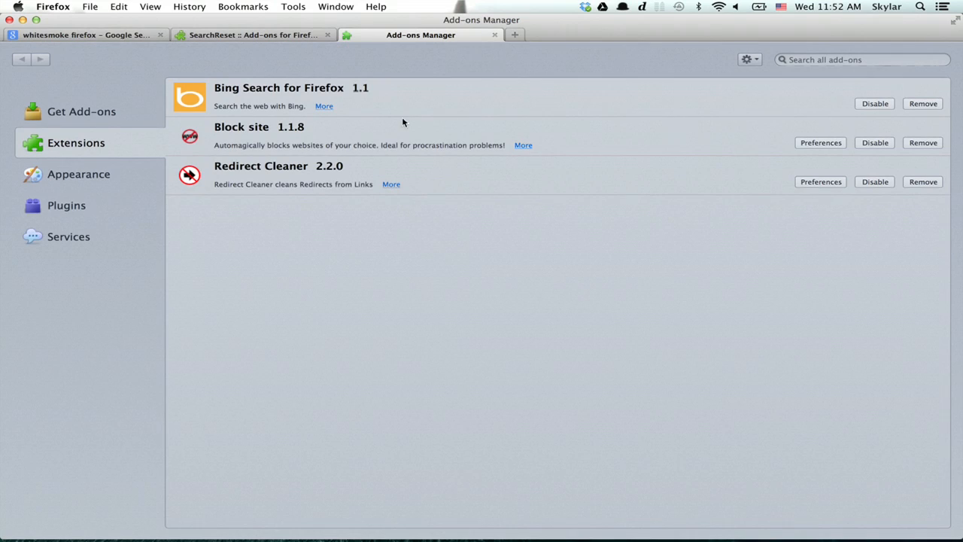
mouse_move(398, 108)
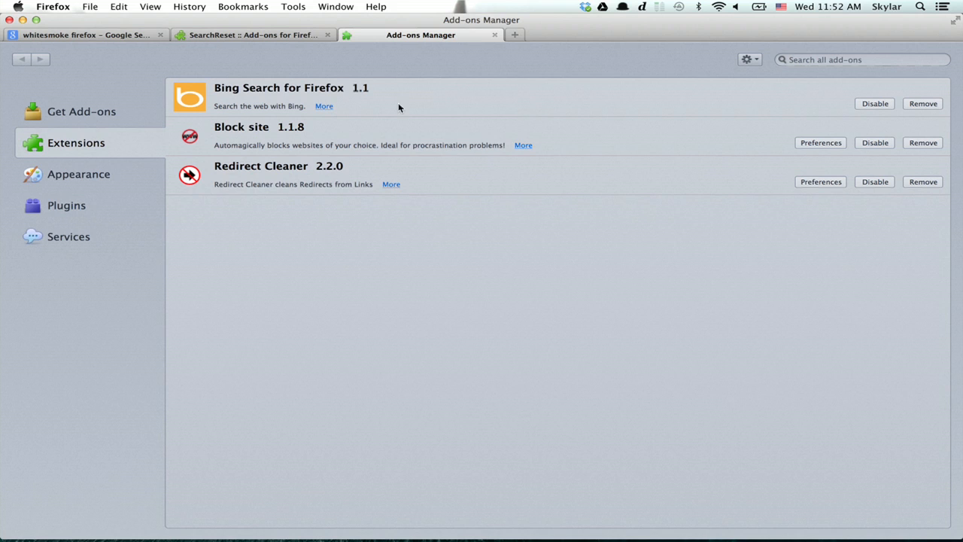
- Check in a new tab that Bing is the checked search engine, then return to the Add-ons Manager
left_click(515, 35)
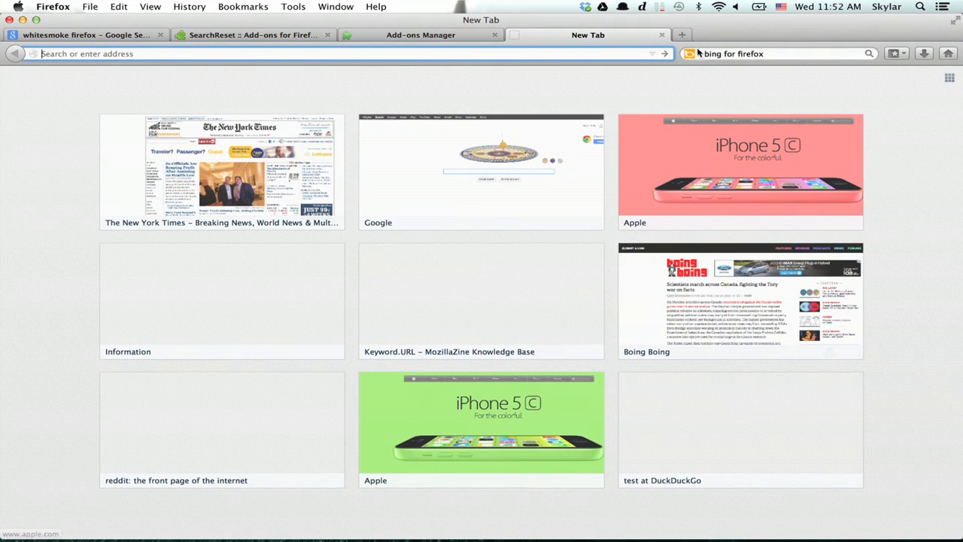
left_click(690, 54)
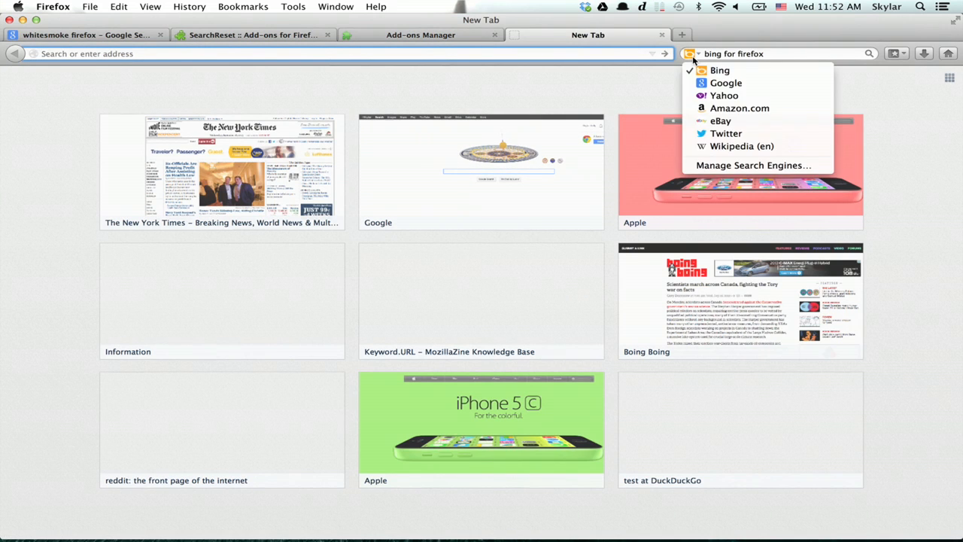
left_click(693, 54)
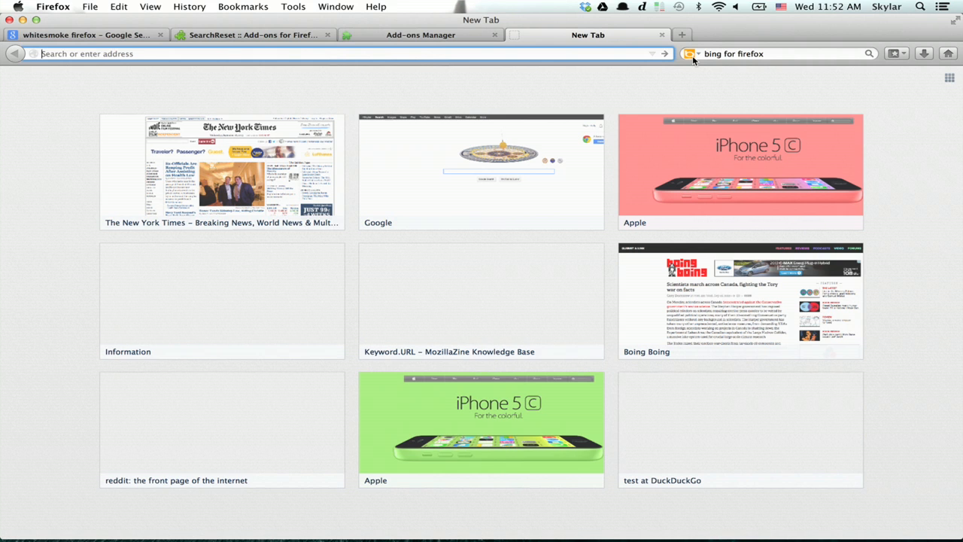
left_click(422, 34)
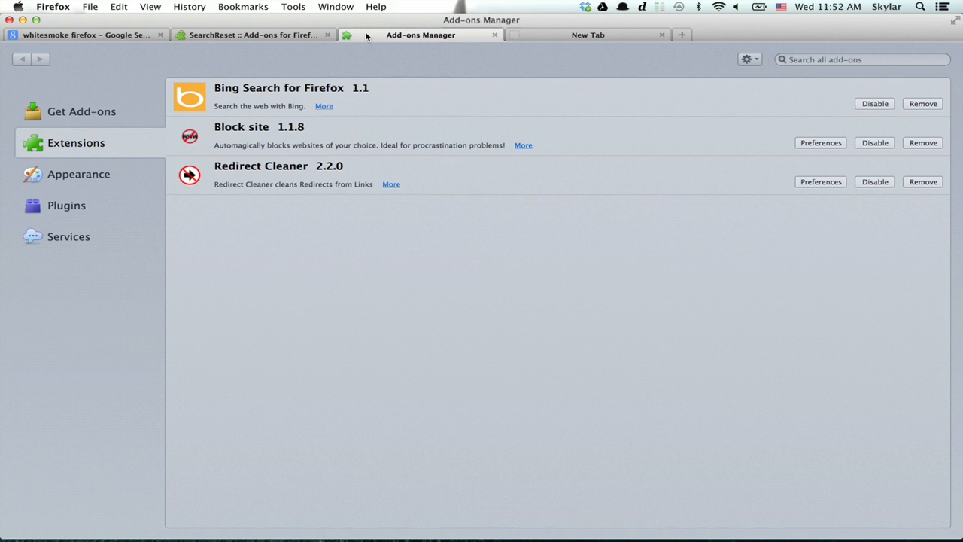
- Remove Bing Search for Firefox, keeping Block site and Redirect Cleaner
left_click(922, 103)
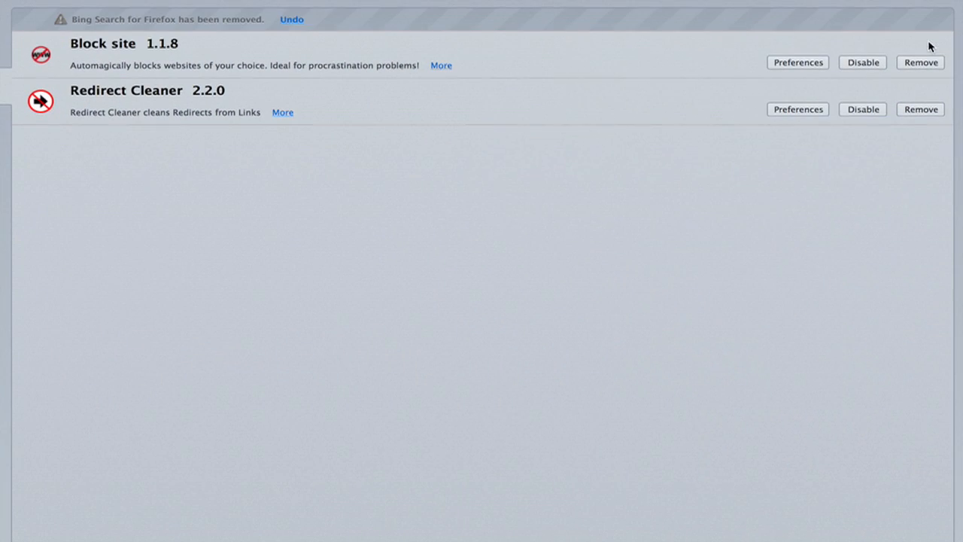
mouse_move(852, 12)
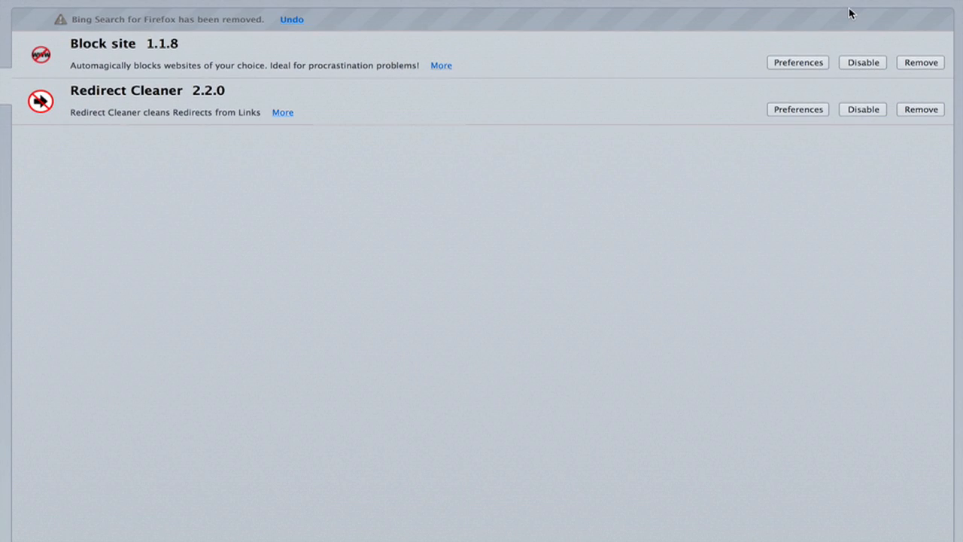
mouse_move(946, 42)
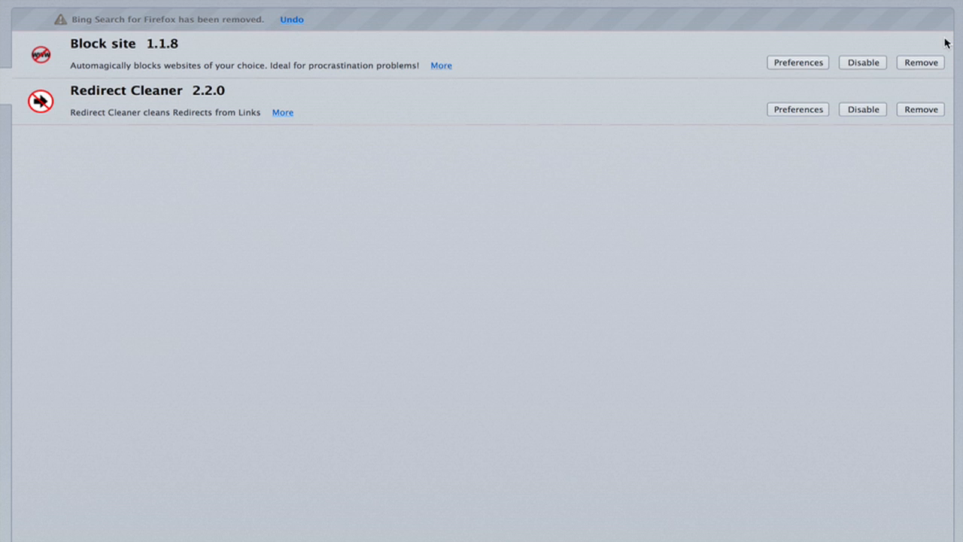
mouse_move(915, 30)
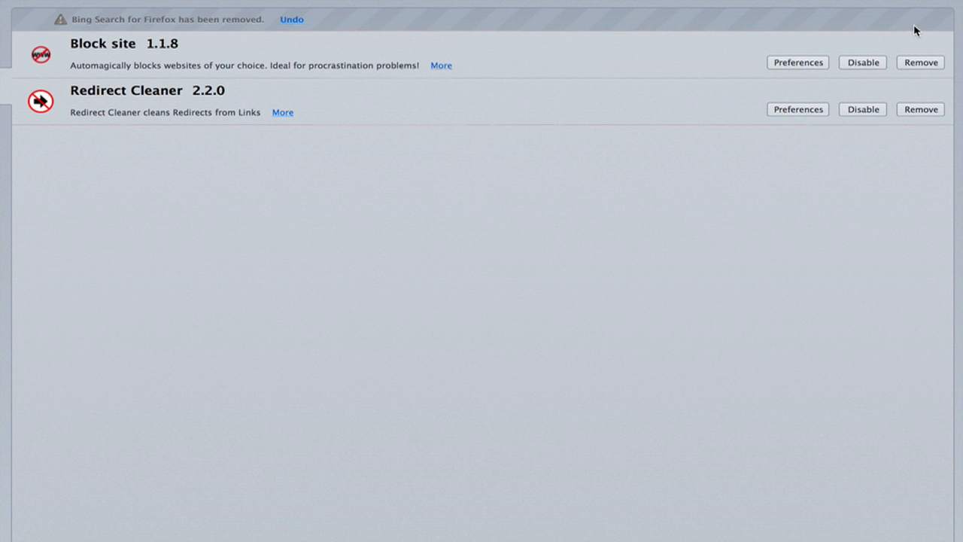
mouse_move(632, 86)
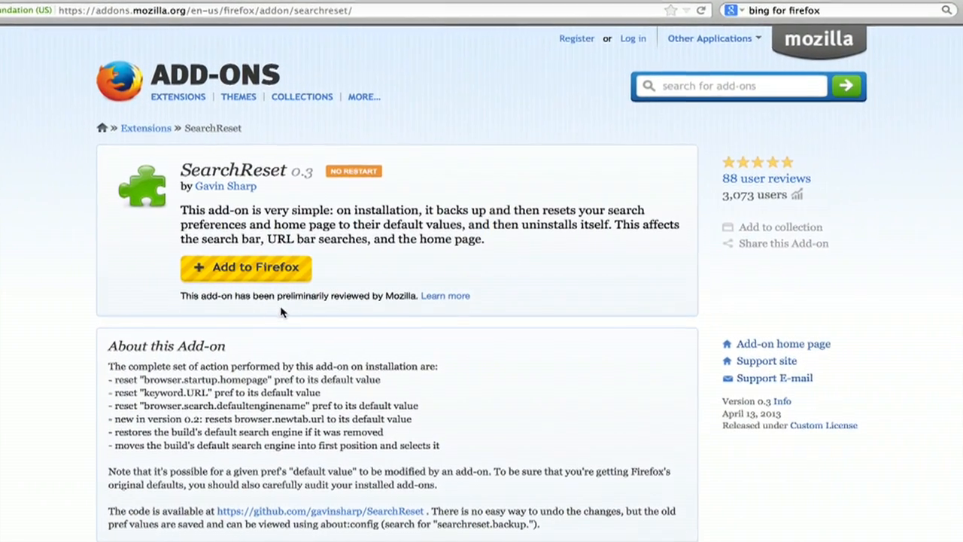
- Add SearchReset to Firefox and approve its installation
left_click(247, 268)
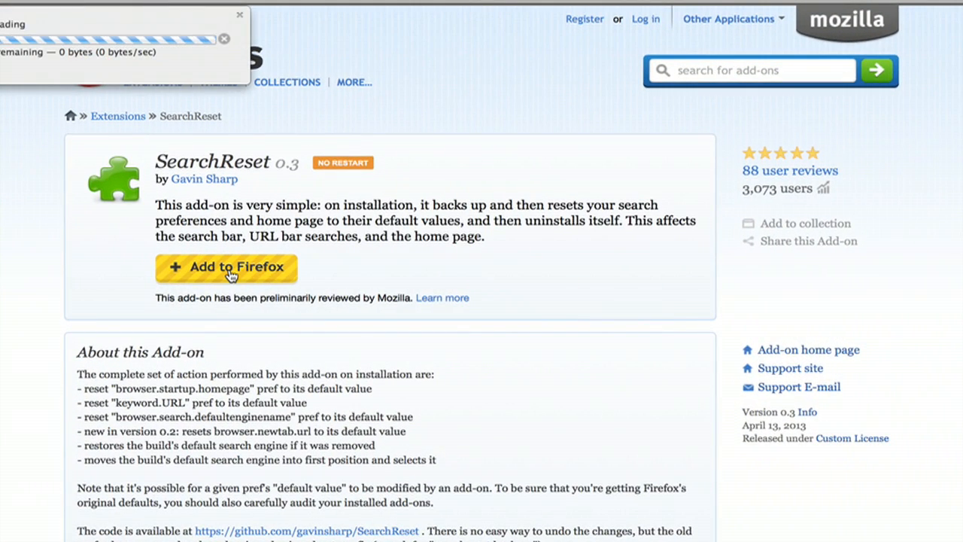
left_click(225, 268)
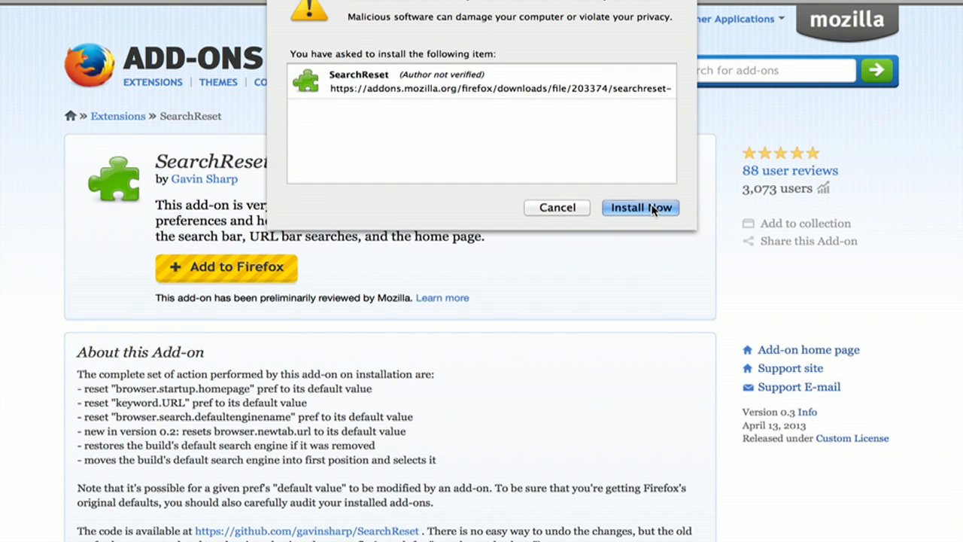
left_click(641, 207)
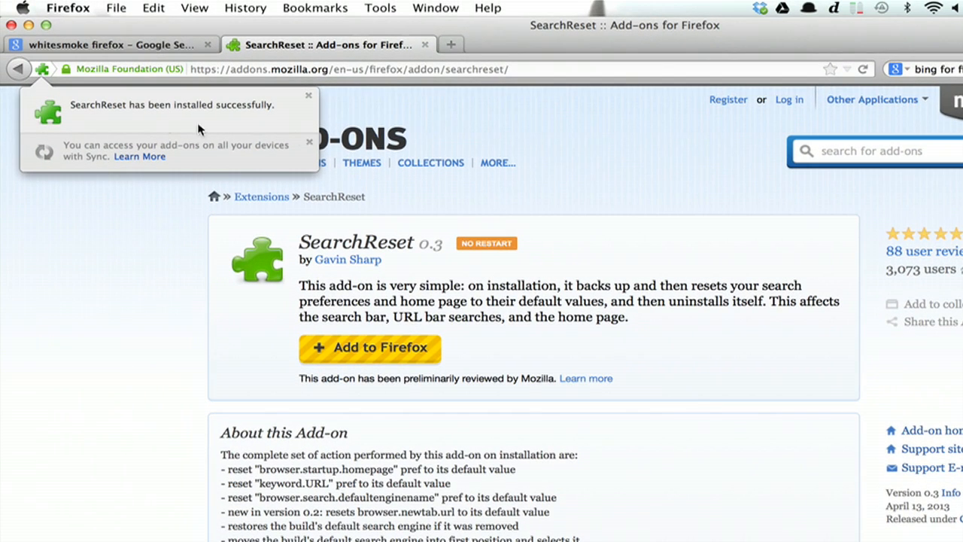
mouse_move(232, 179)
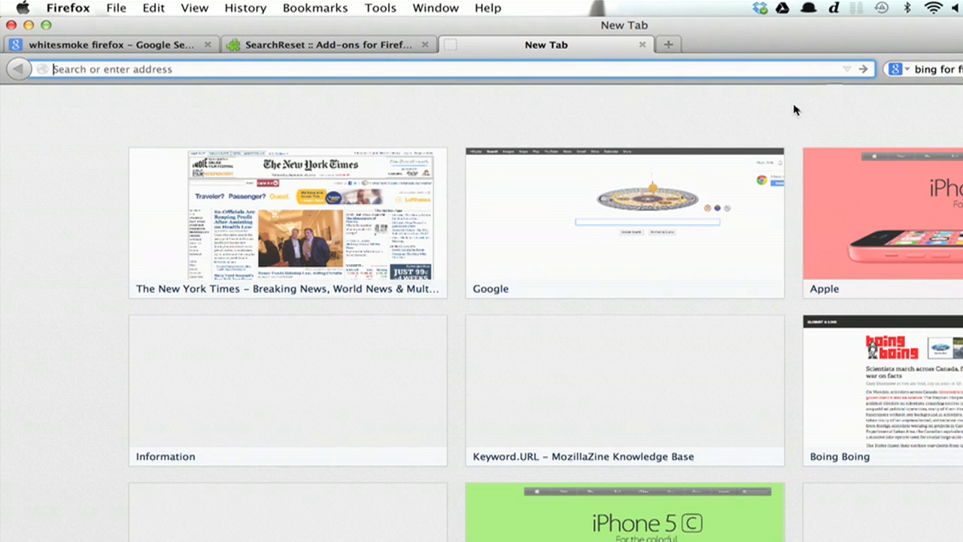
mouse_move(902, 98)
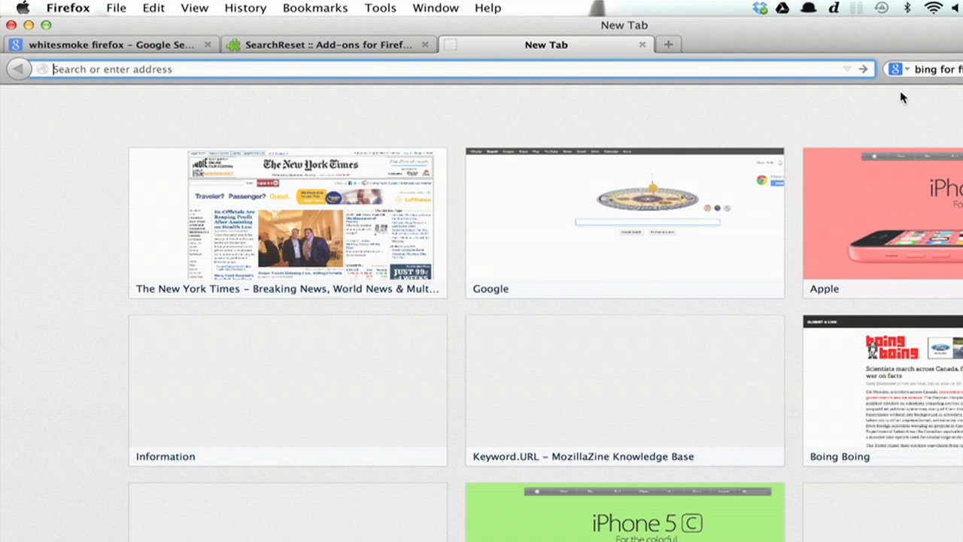